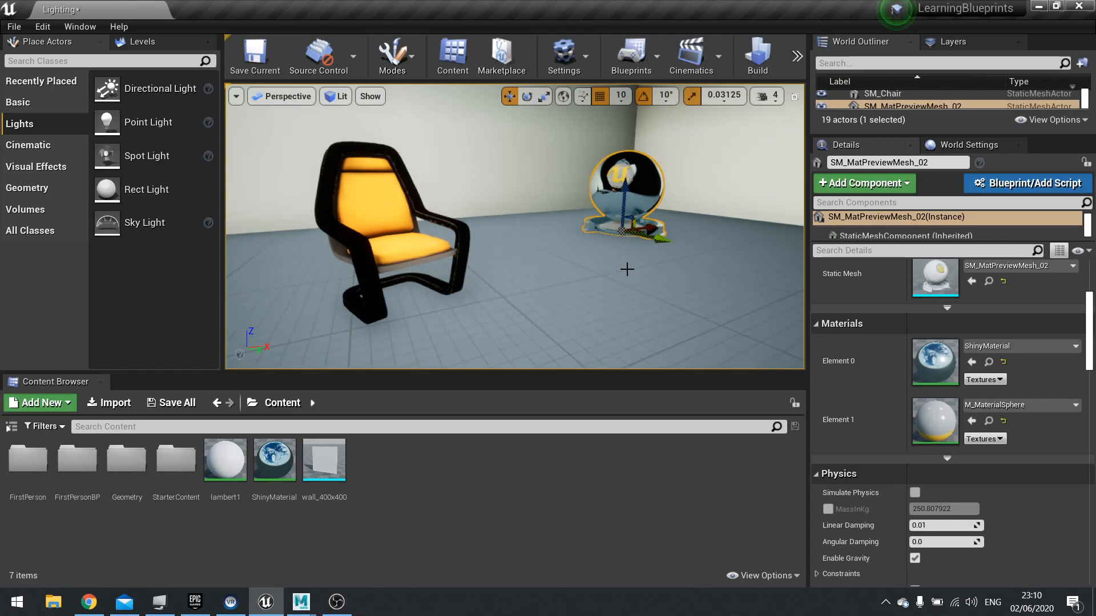
{"action": "mouse_move", "coordinate": [348, 189]}
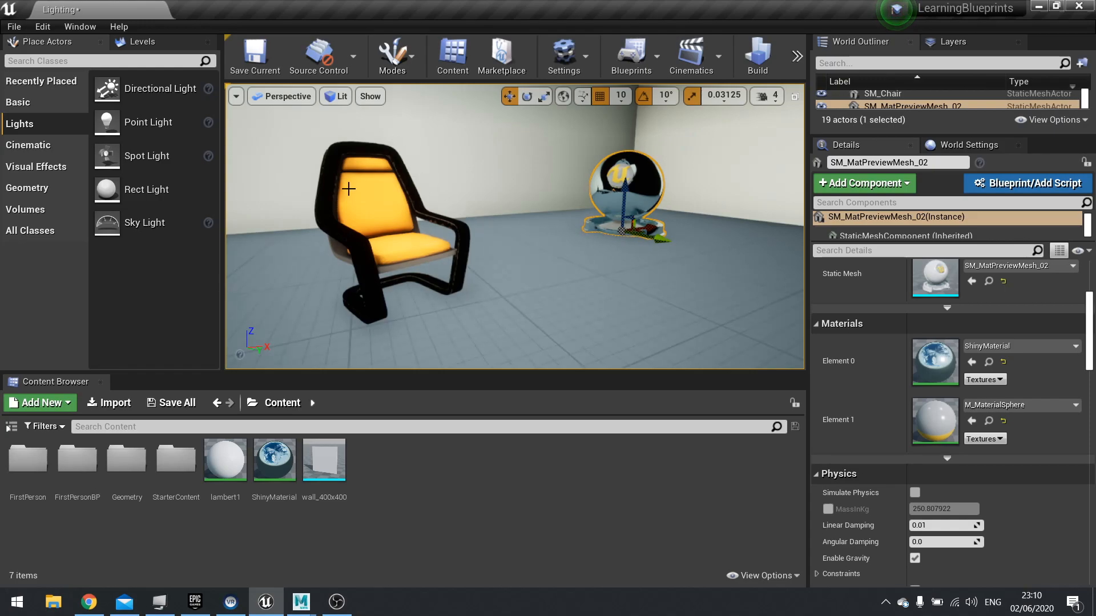
{"action": "mouse_move", "coordinate": [499, 260]}
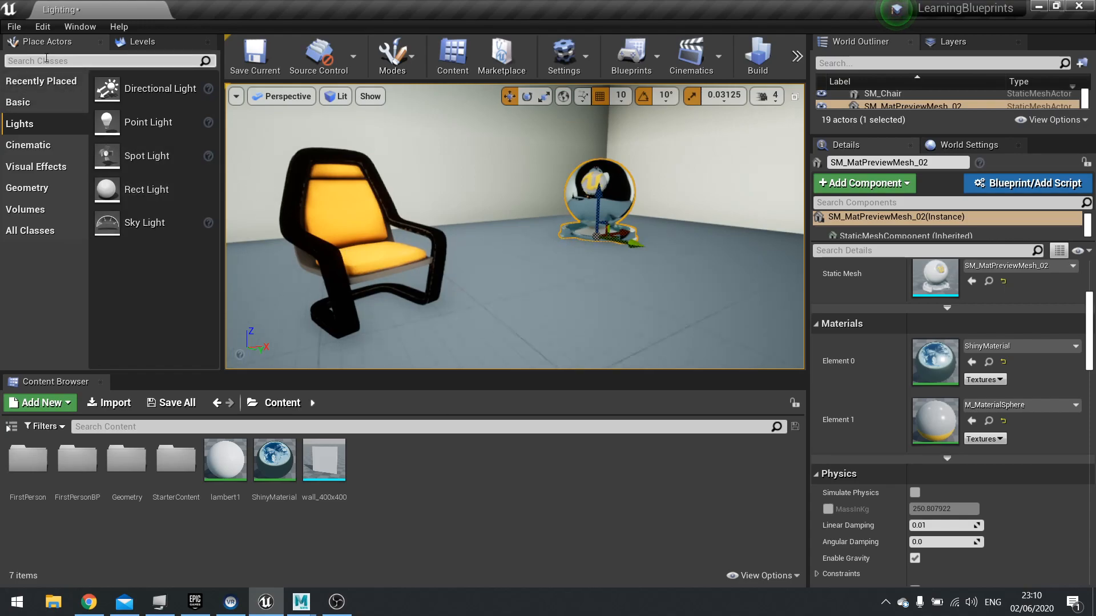
- Filter the Place Actors search with 'ref' to list the reflection capture actors
{"action": "type", "text": "refle"}
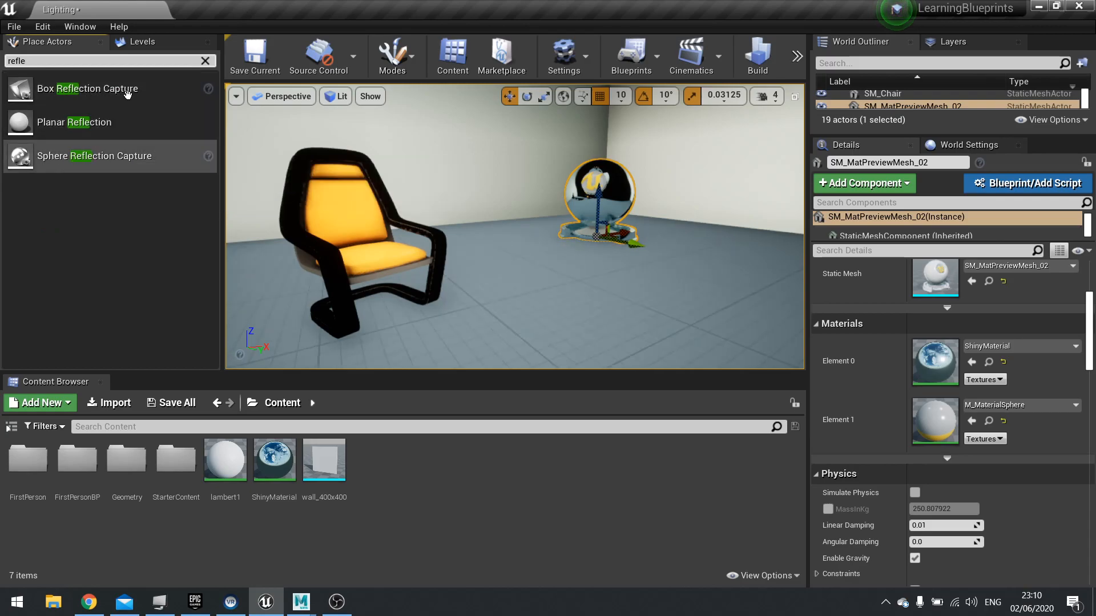
{"action": "mouse_move", "coordinate": [76, 122]}
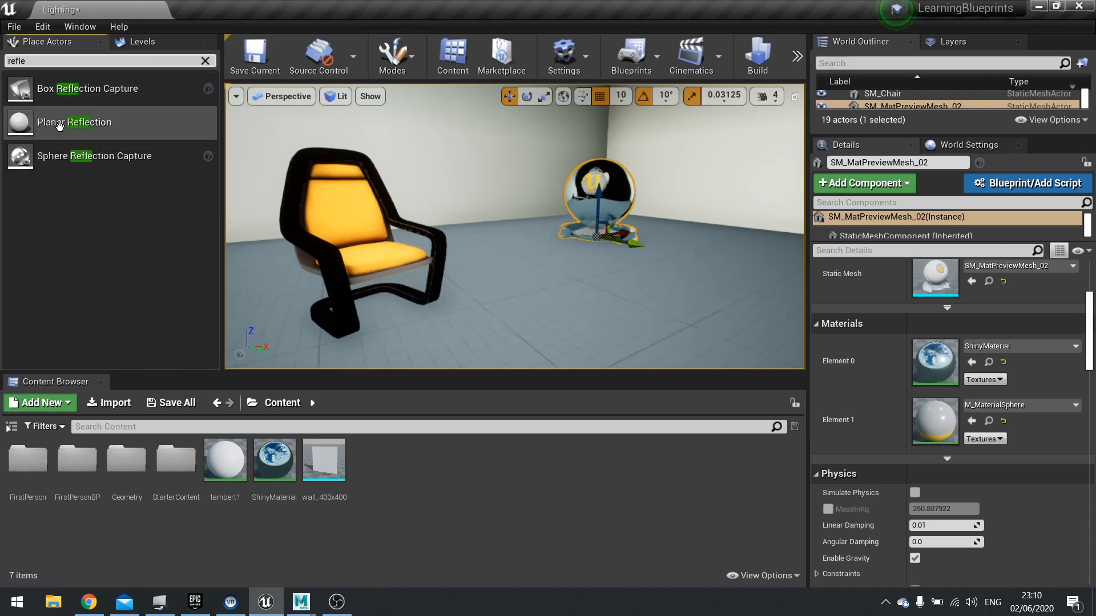
{"action": "mouse_move", "coordinate": [143, 166]}
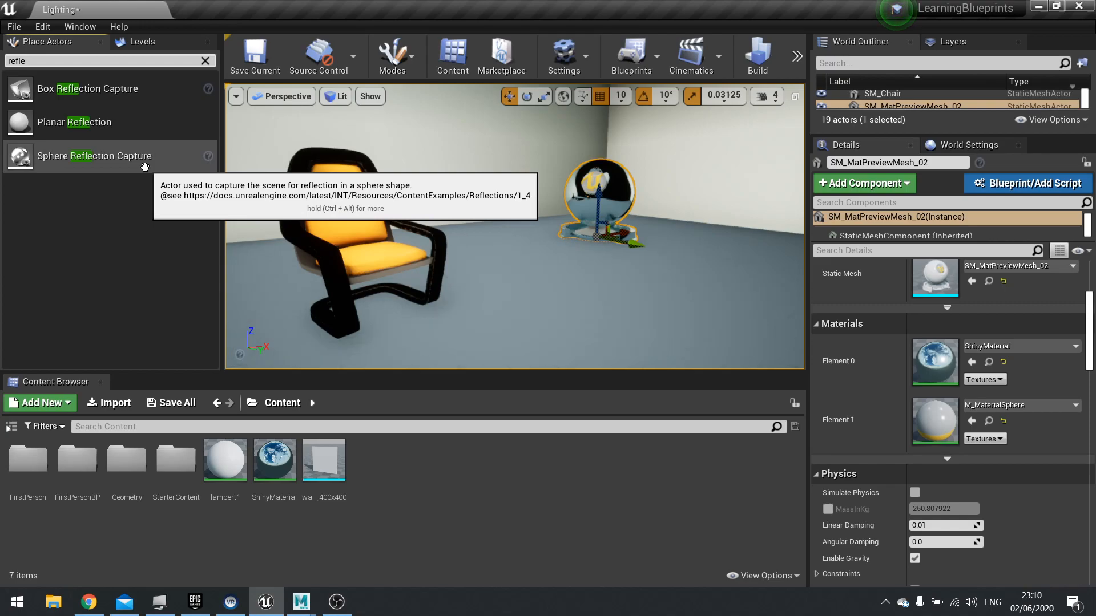
{"action": "mouse_move", "coordinate": [145, 162]}
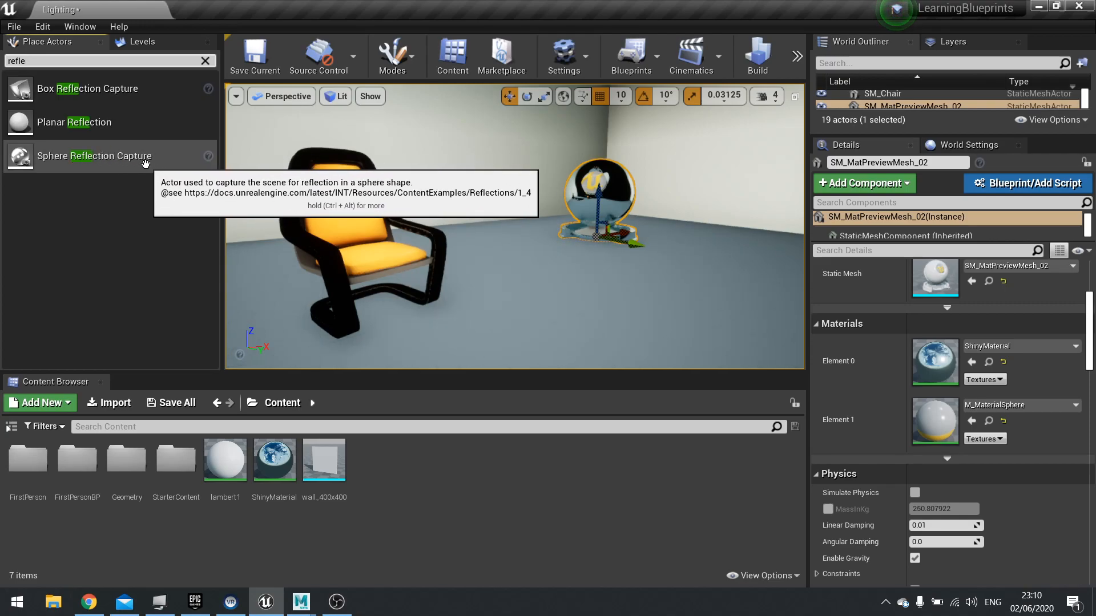
{"action": "mouse_move", "coordinate": [99, 169]}
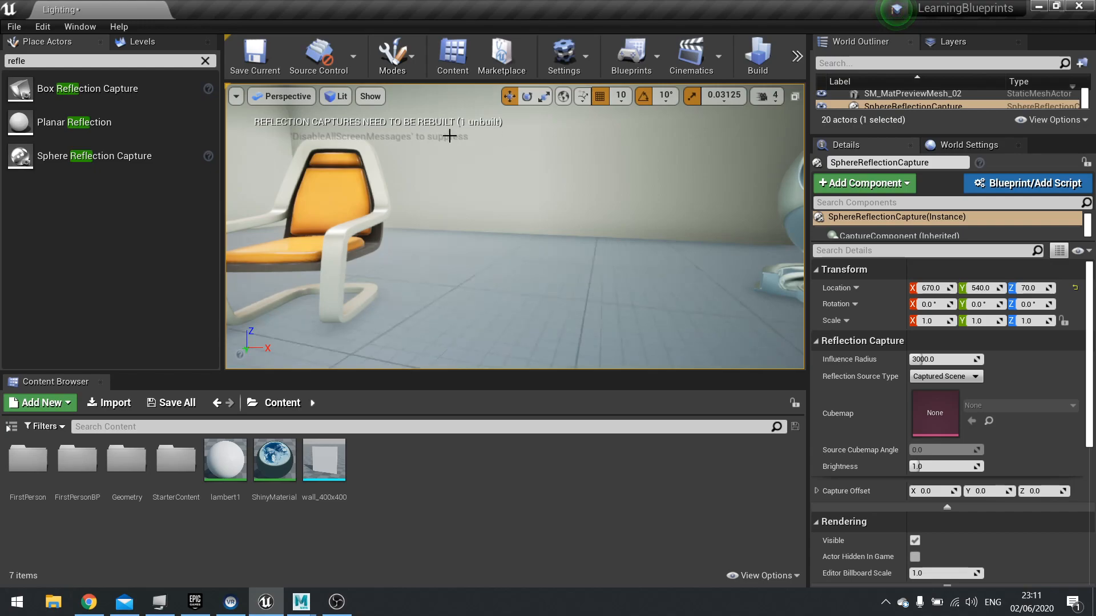
{"action": "mouse_move", "coordinate": [465, 131]}
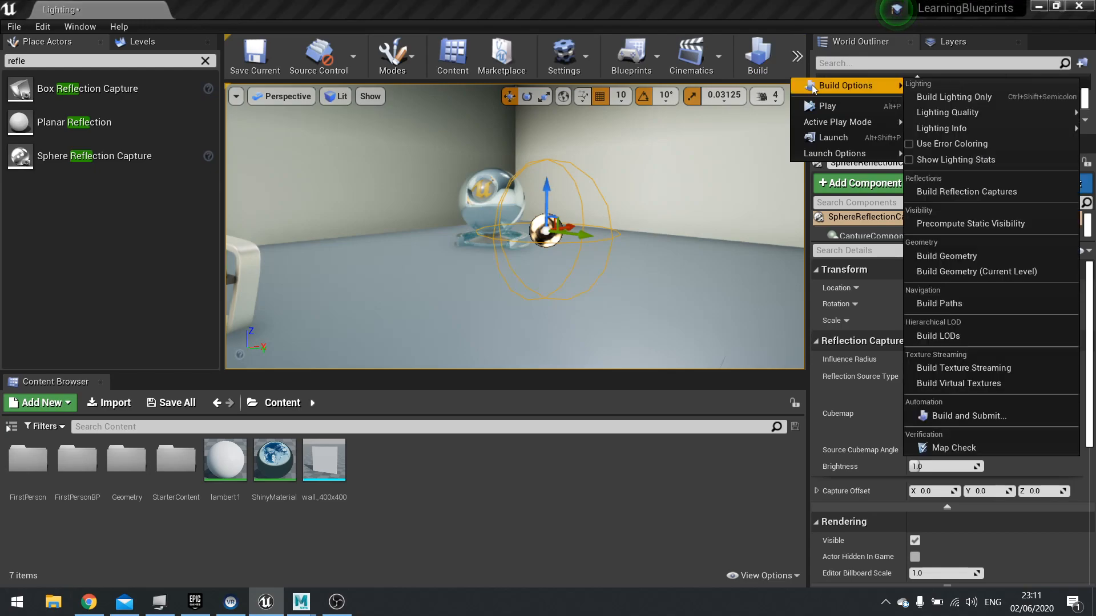
{"action": "mouse_move", "coordinate": [922, 183]}
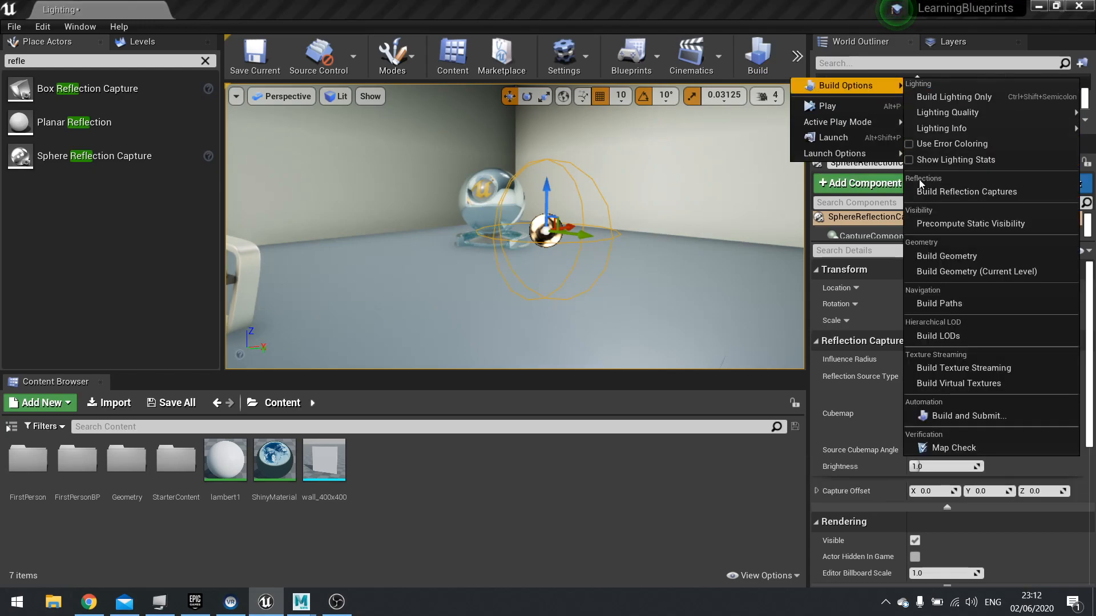
{"action": "mouse_move", "coordinate": [968, 192]}
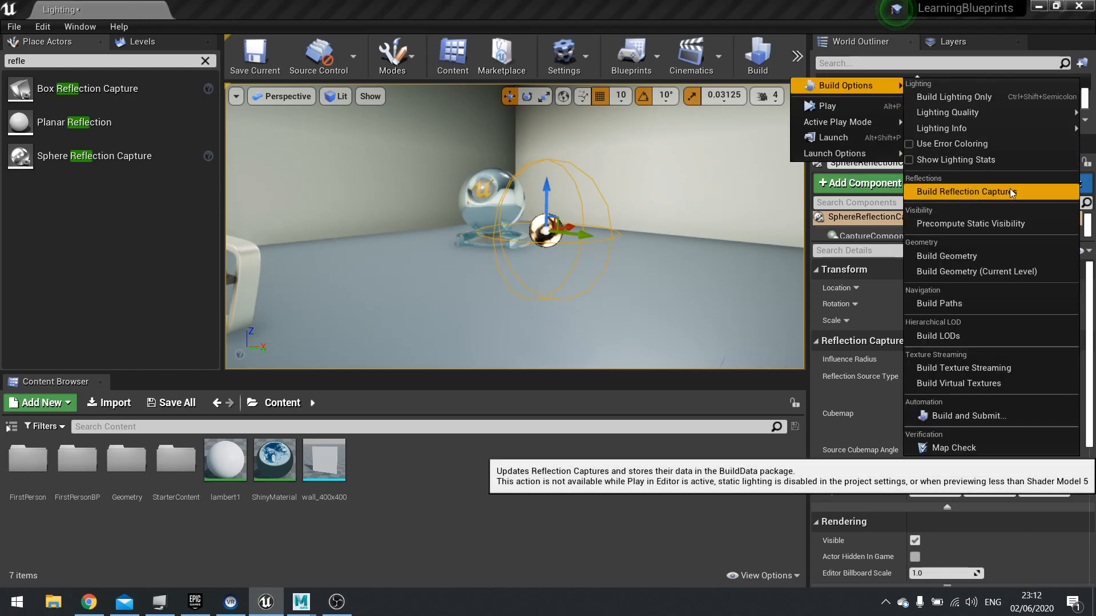
- Build Reflection Captures so the sphere reflects the room and the unbuilt warning clears
{"action": "left_click", "coordinate": [969, 192]}
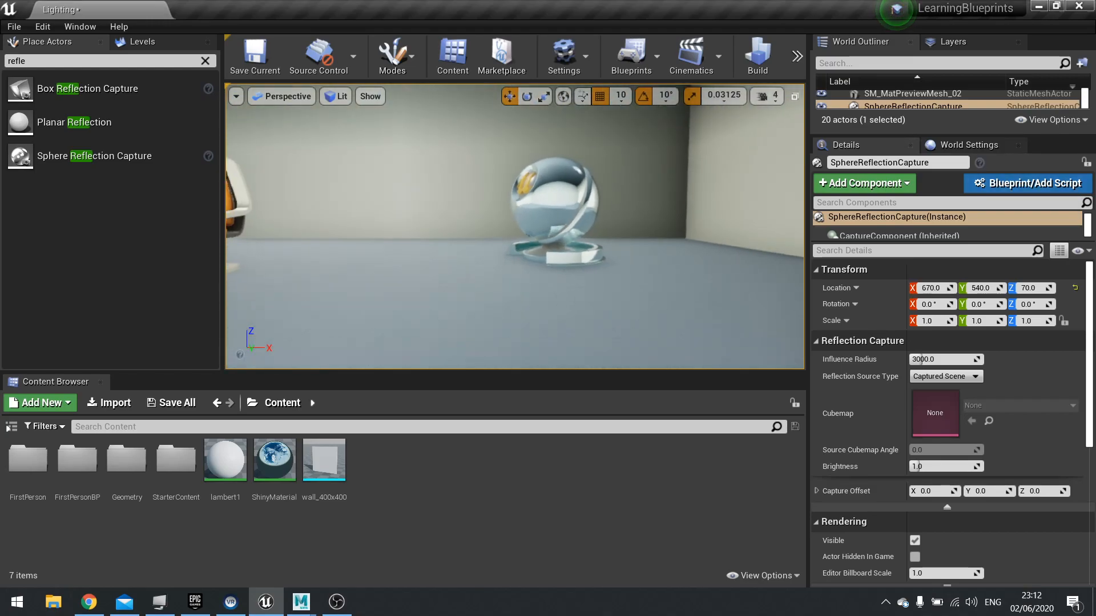
{"action": "left_click", "coordinate": [756, 56]}
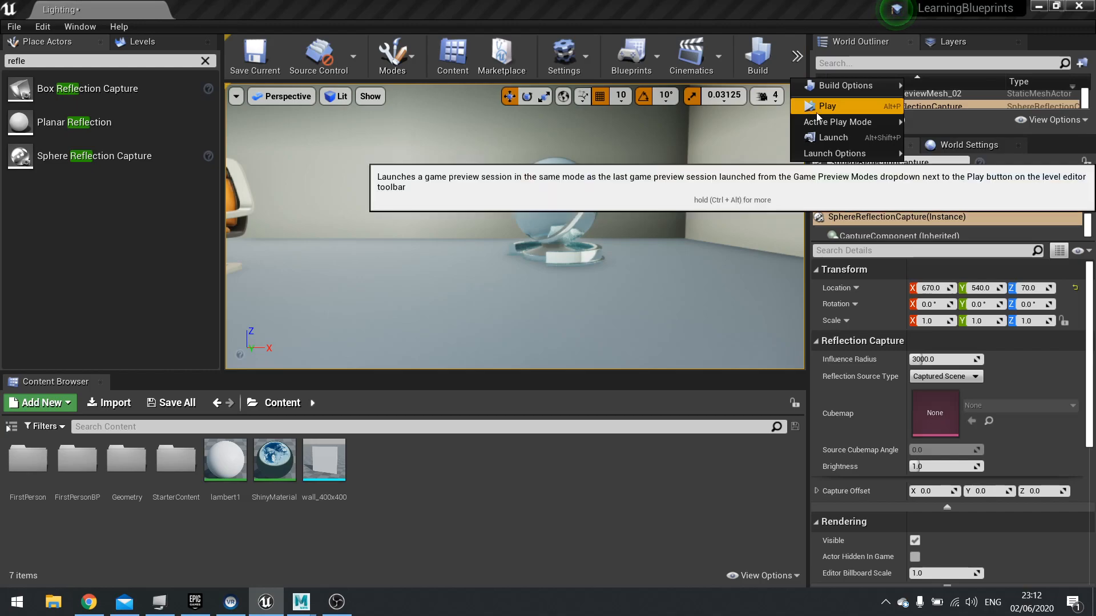
{"action": "left_click", "coordinate": [828, 106]}
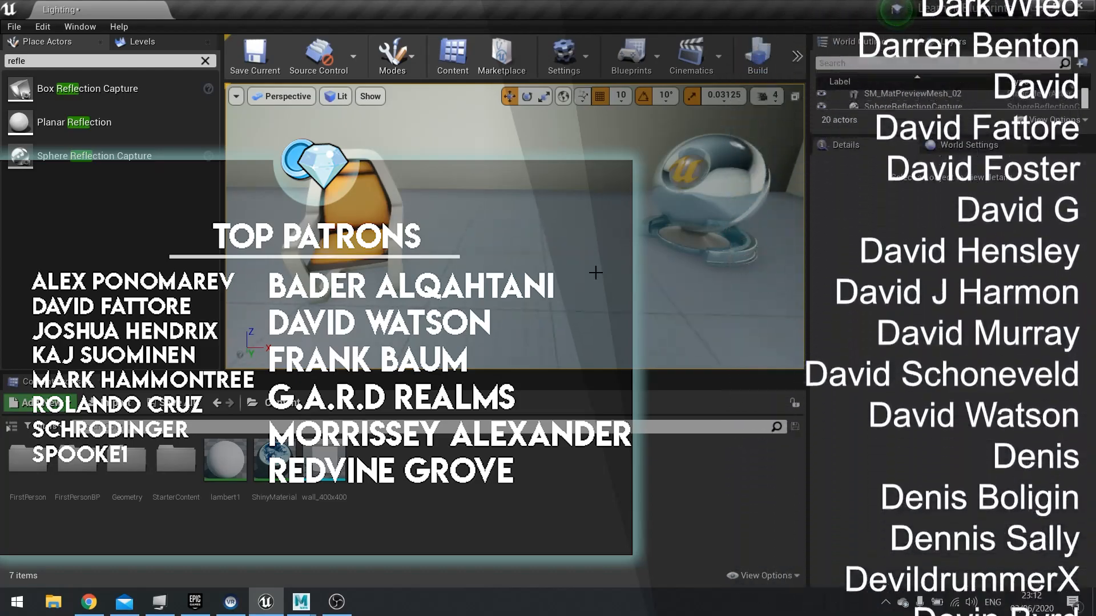
{"action": "scroll", "scroll_direction": "down", "scroll_amount": 3}
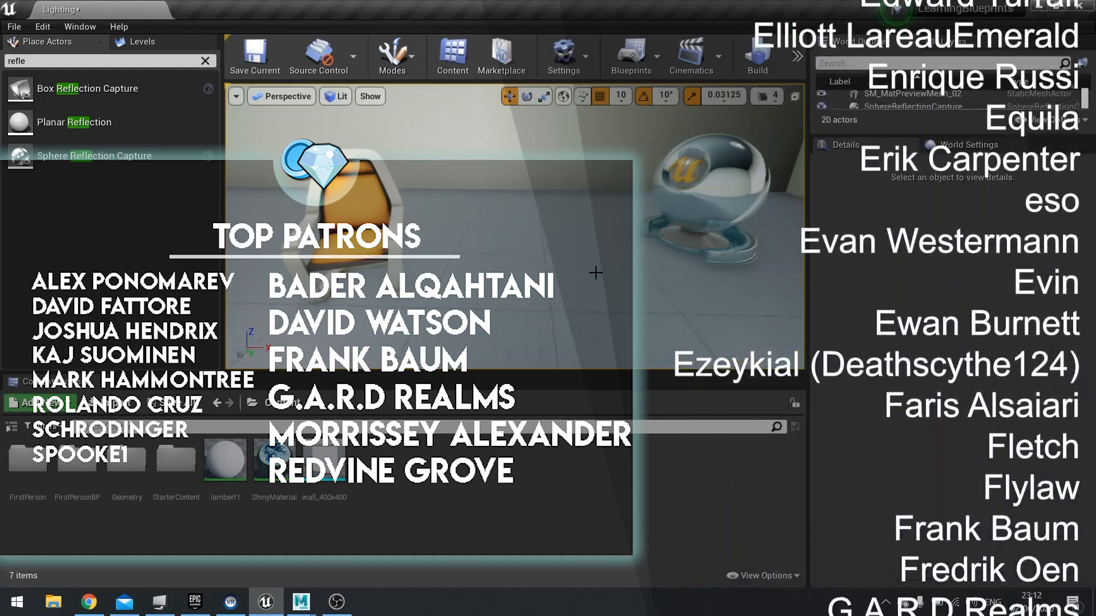